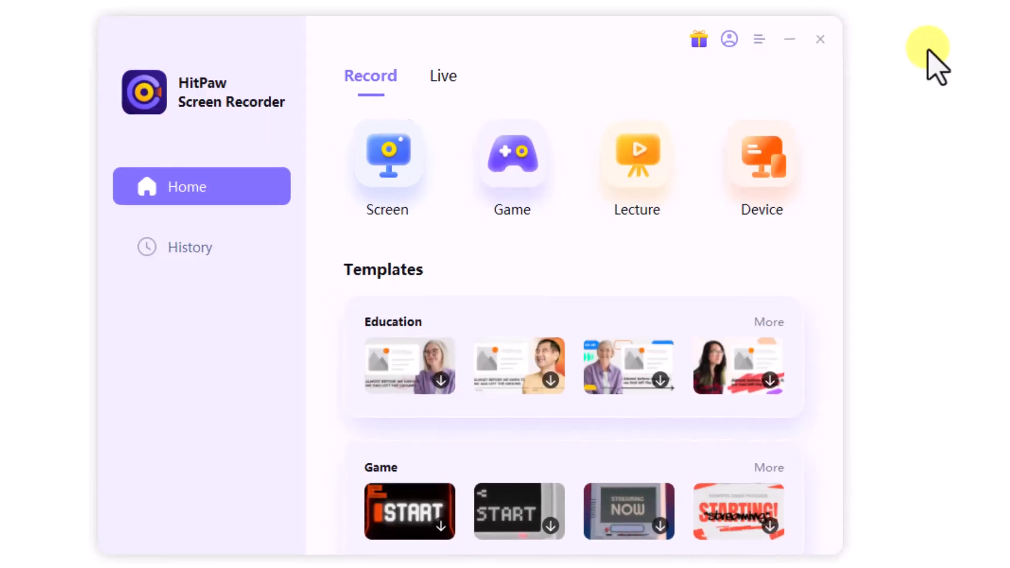
mouse_move(558, 228)
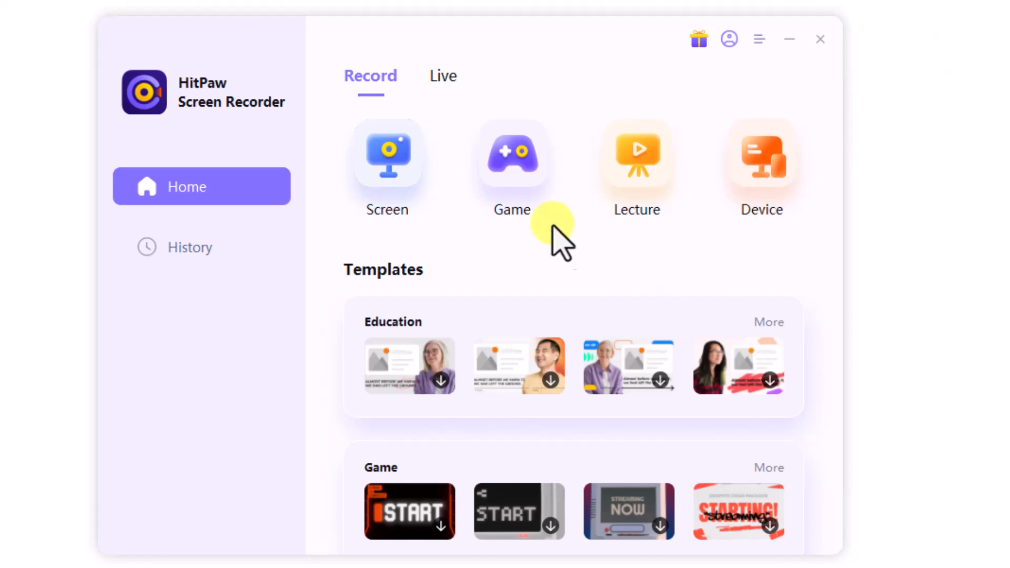
mouse_move(543, 188)
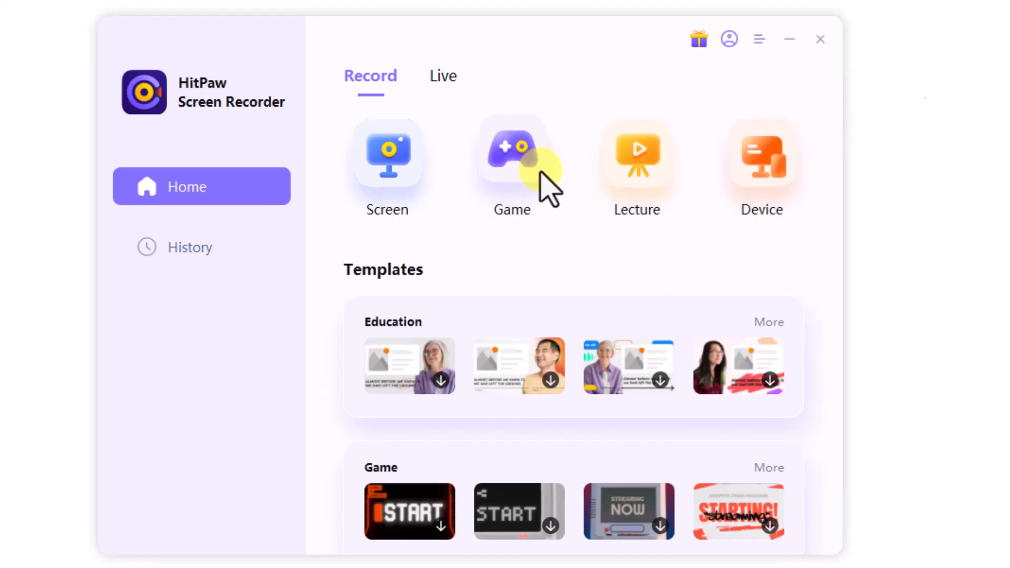
Enter game recording mode with the Angry Birds 2 window as the capture target
click(512, 154)
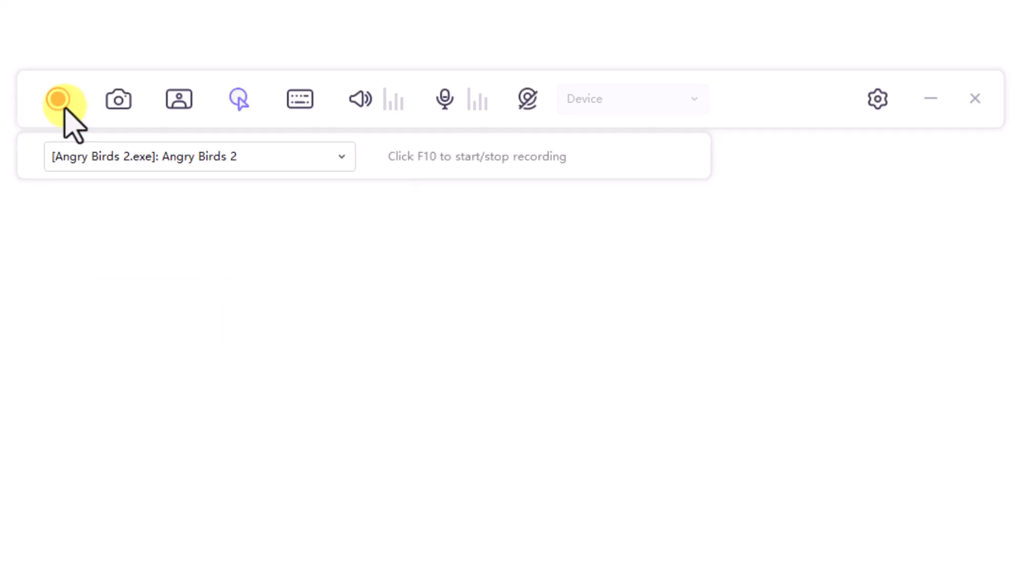
Record the Angry Birds 2 game, then stop and return to the home screen
click(62, 99)
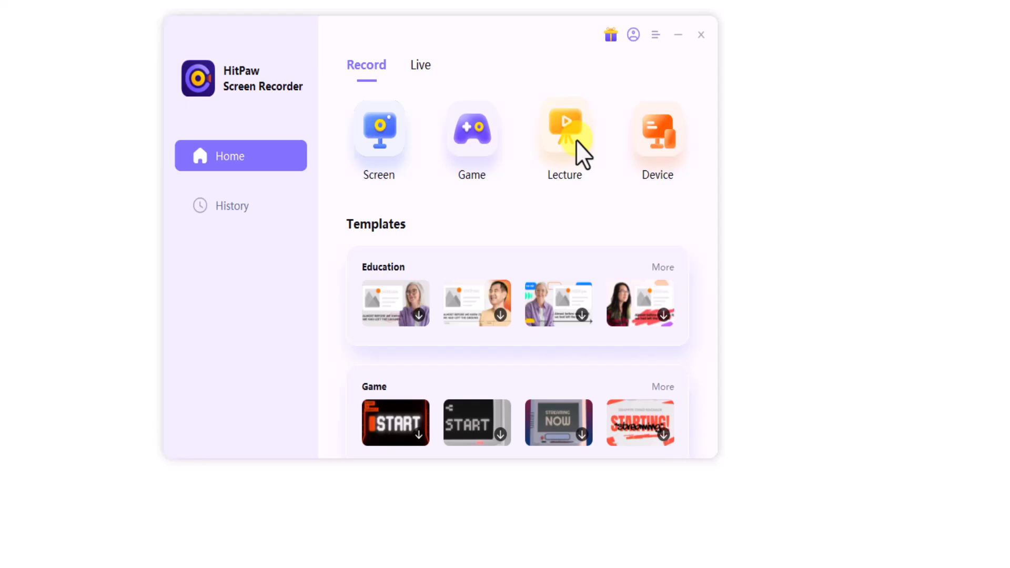
Enter the lecture recording workspace with the Education templates listed
click(563, 129)
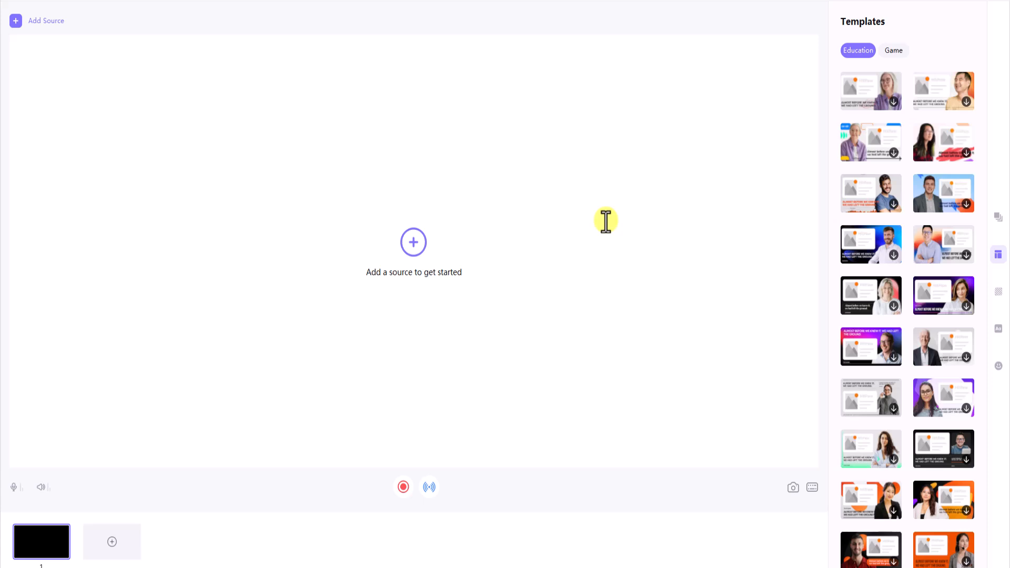
mouse_move(866, 125)
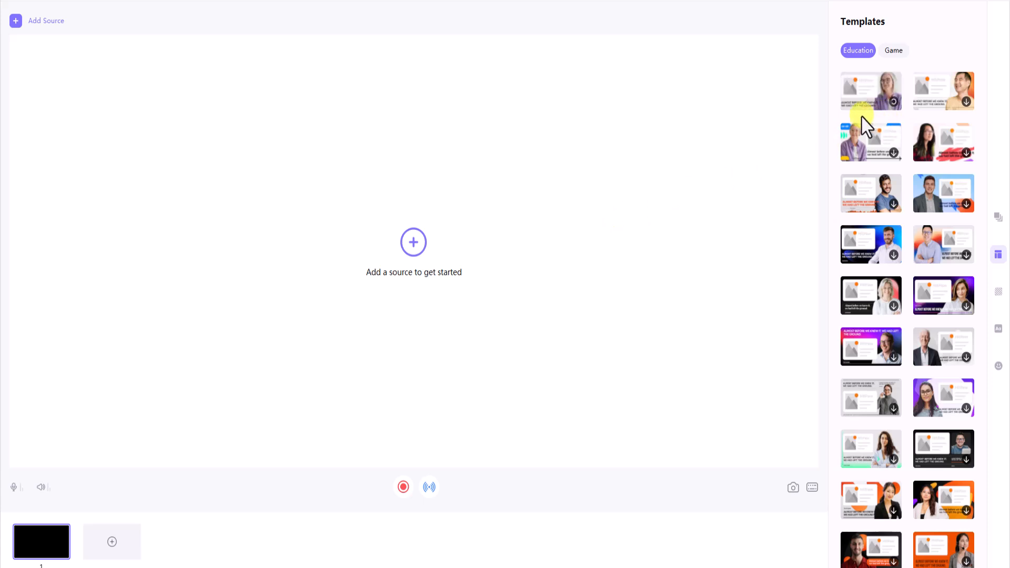
mouse_move(723, 273)
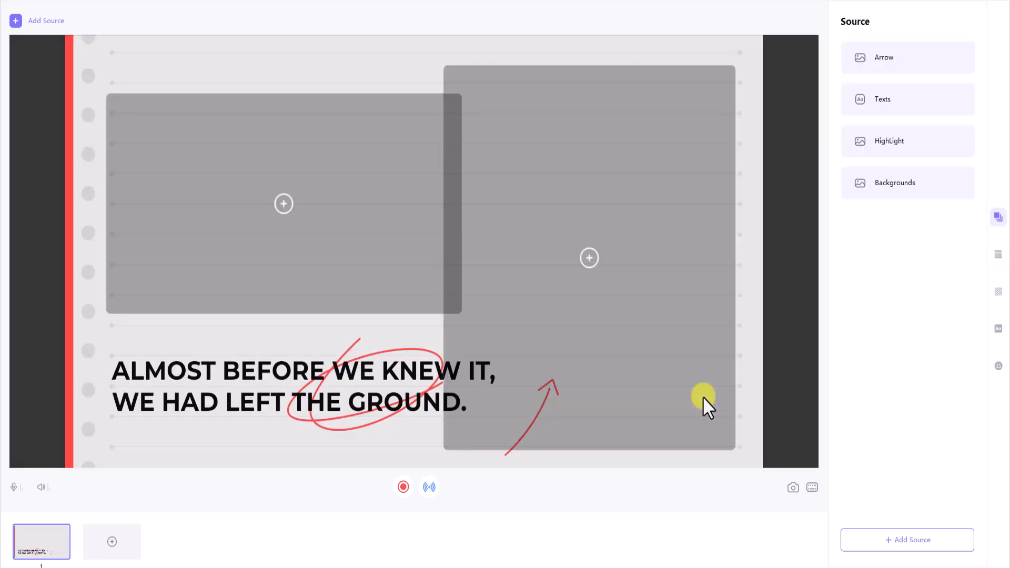
mouse_move(623, 320)
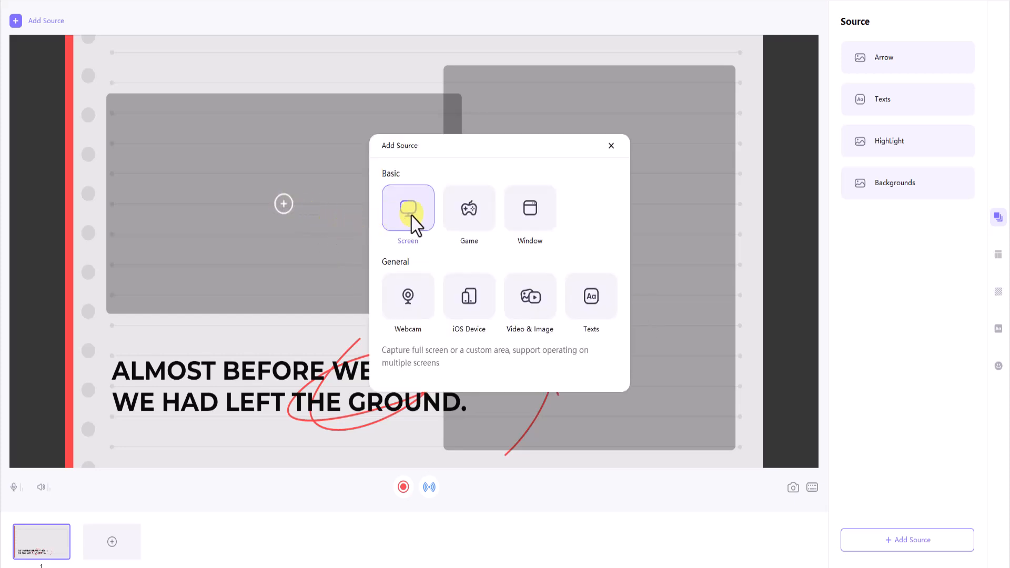
click(408, 296)
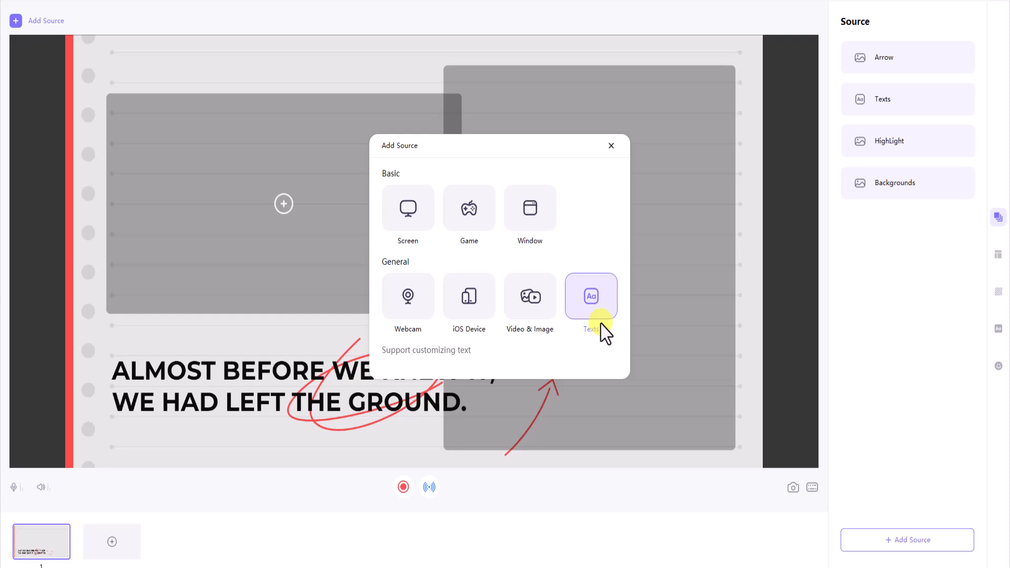
mouse_move(590, 270)
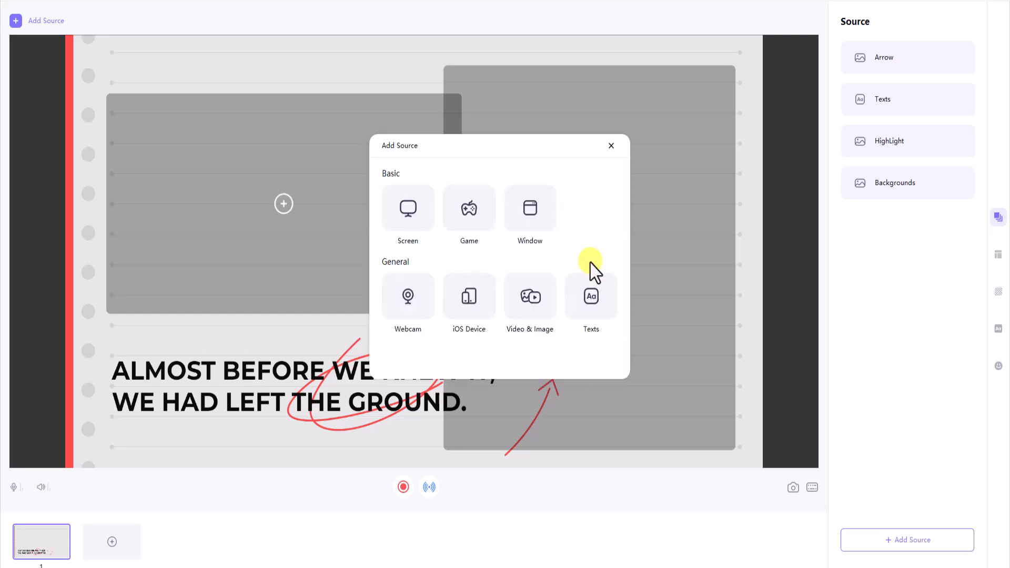
mouse_move(468, 297)
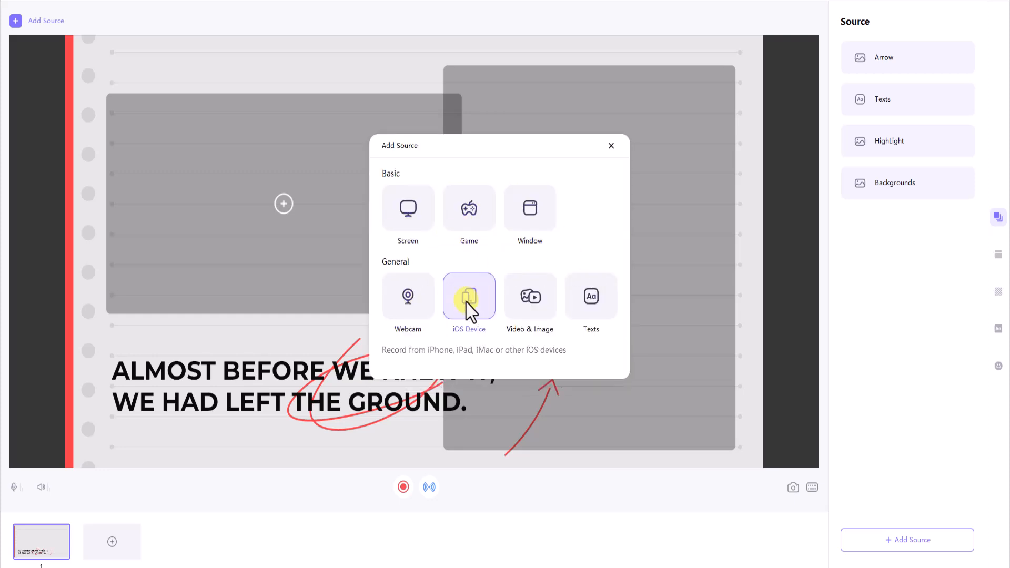
mouse_move(617, 212)
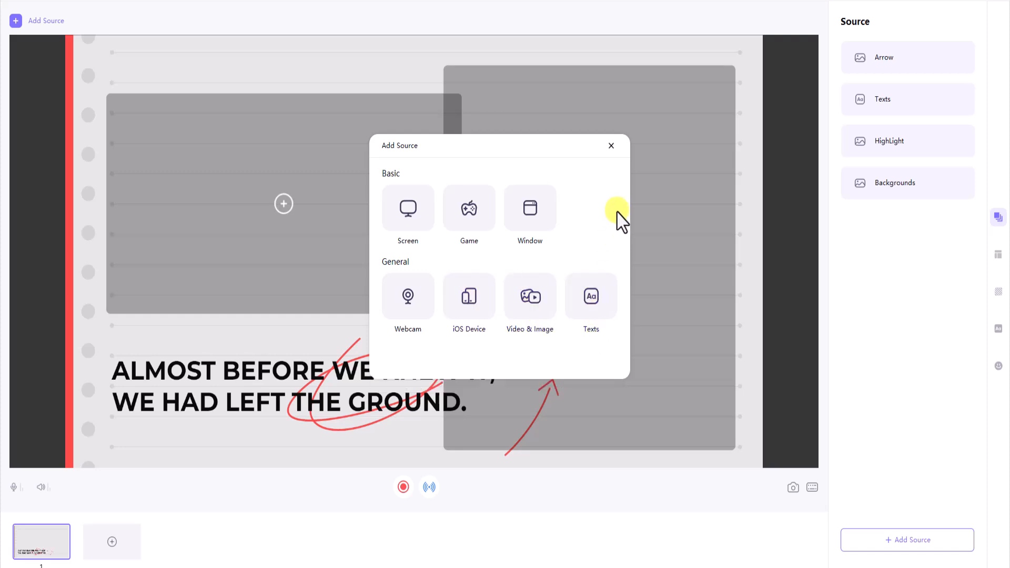
click(609, 146)
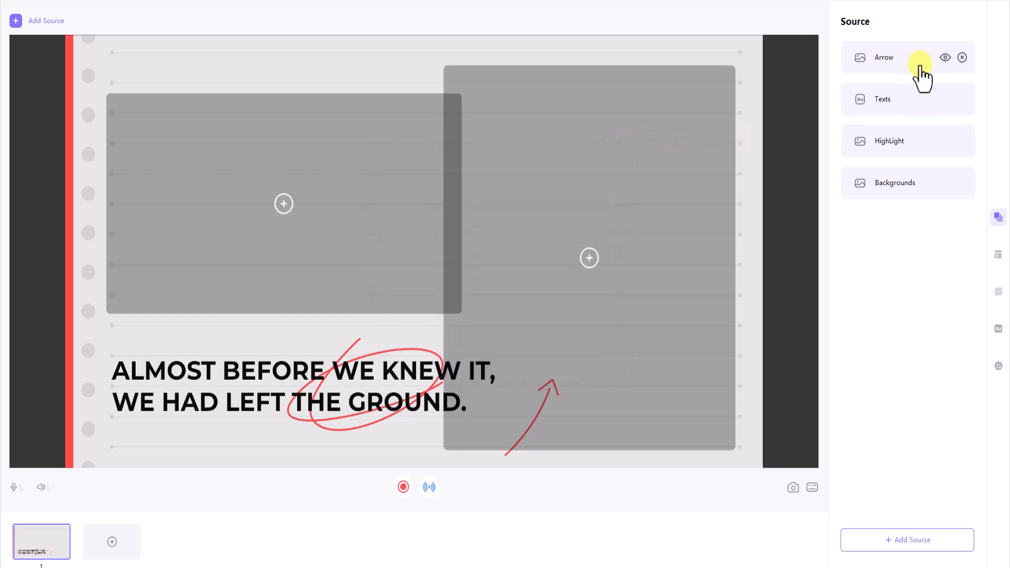
Replace the template heading with 'Your Text Here'
click(881, 99)
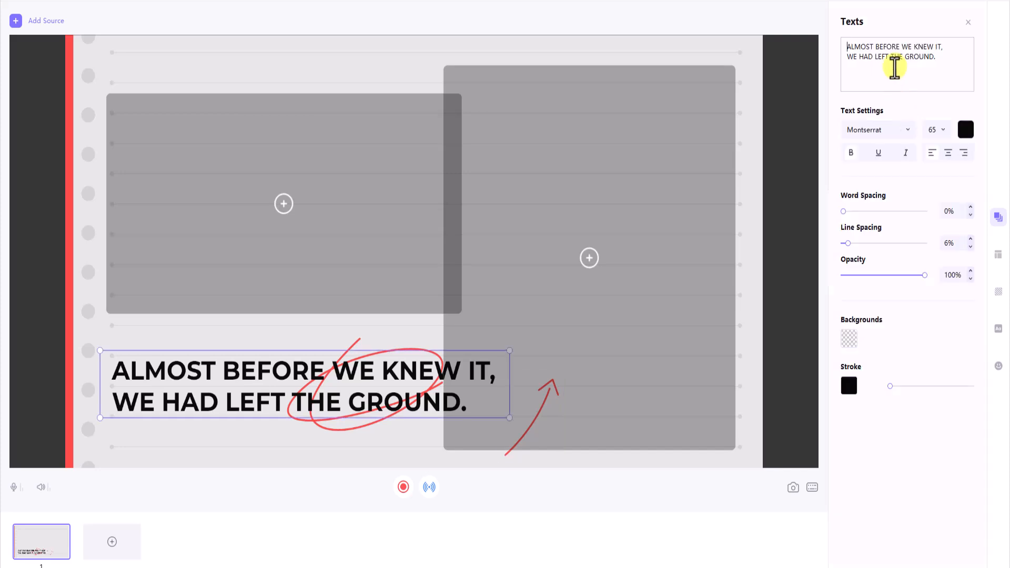
text(Your Tex)
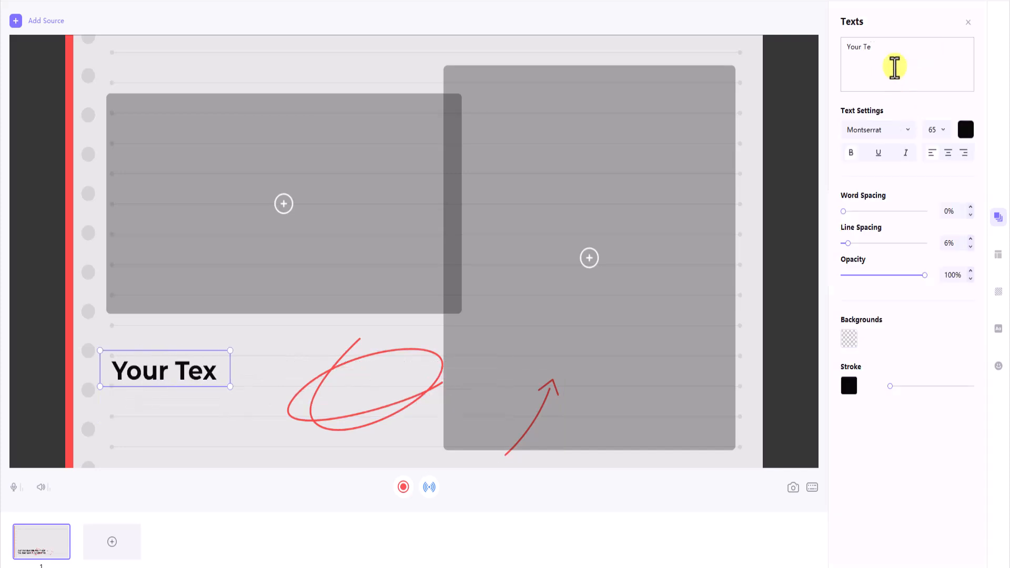
click(966, 21)
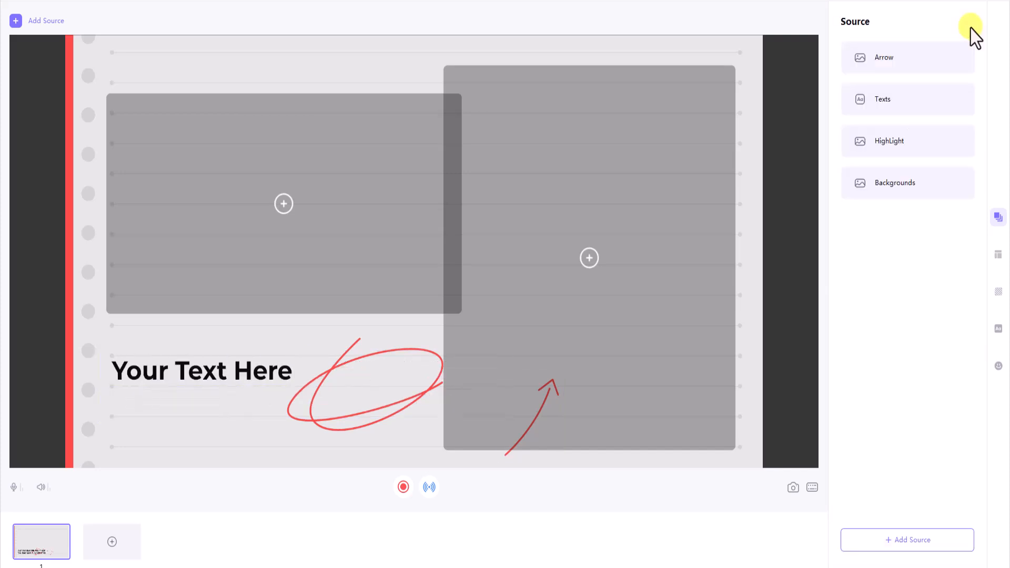
Select the red Highlight scribble source and exit to the home screen
click(889, 141)
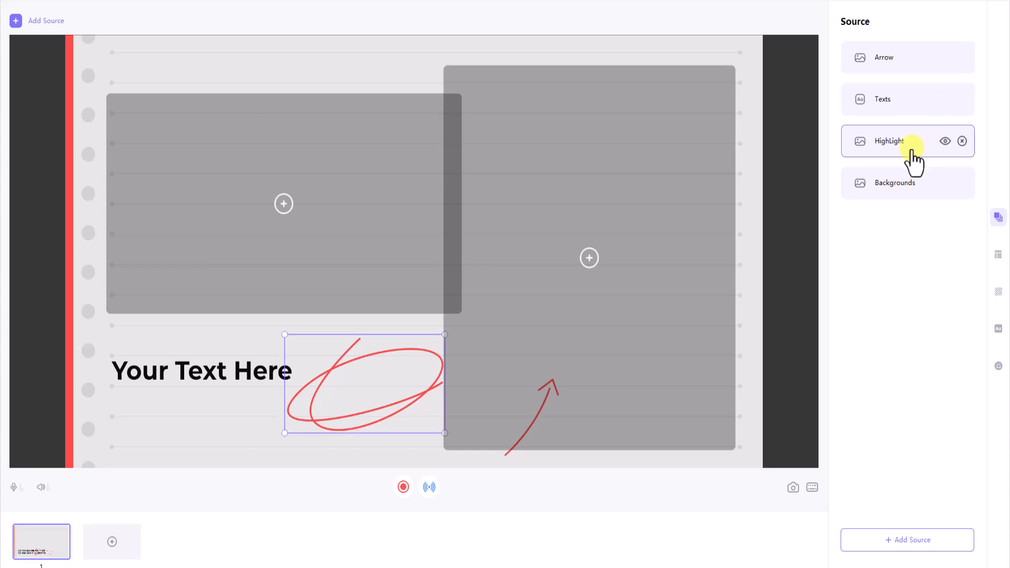
click(894, 182)
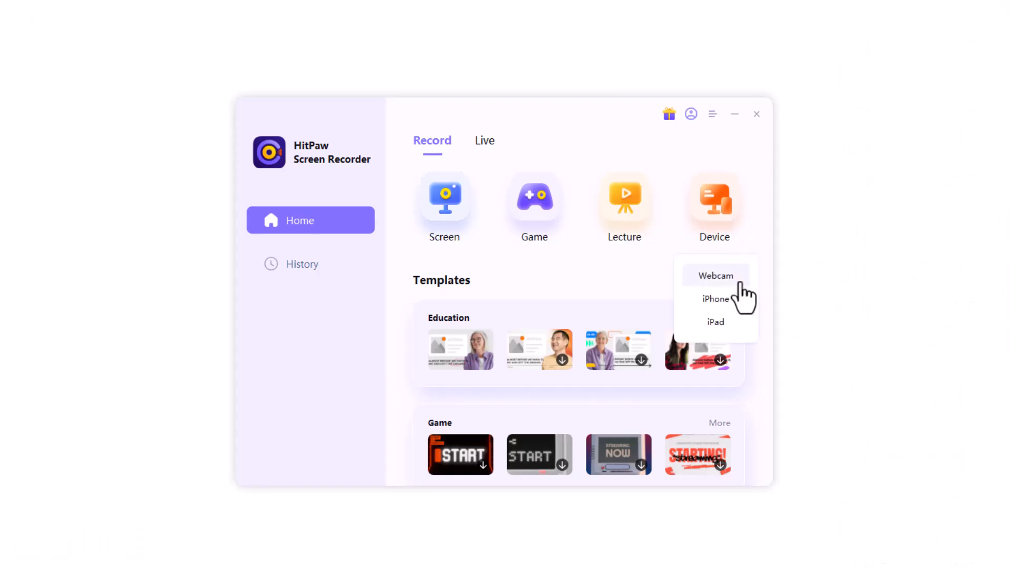
Choose webcam as device, then enter the Live tab's Livestreaming scene editor
click(715, 275)
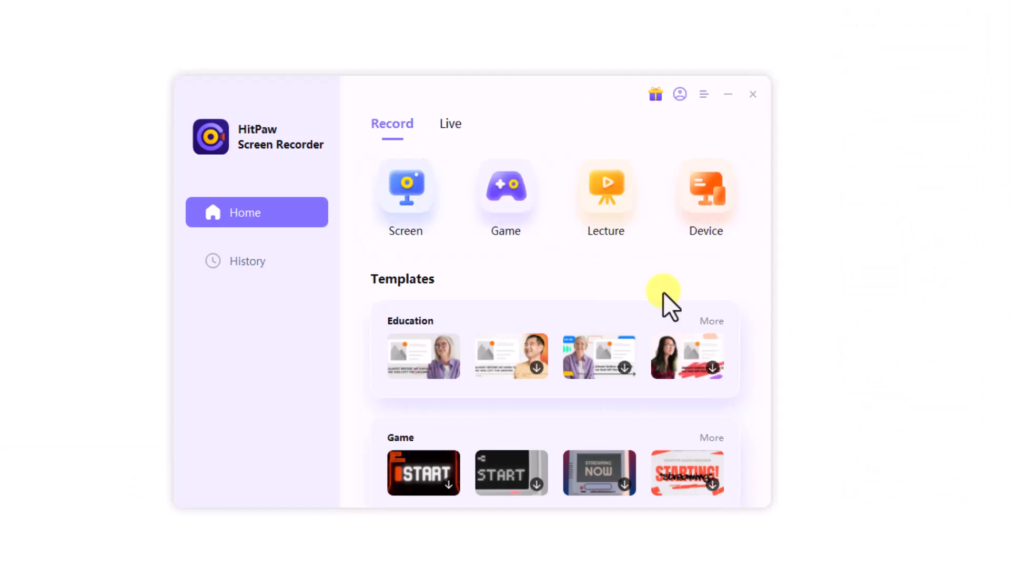
click(449, 125)
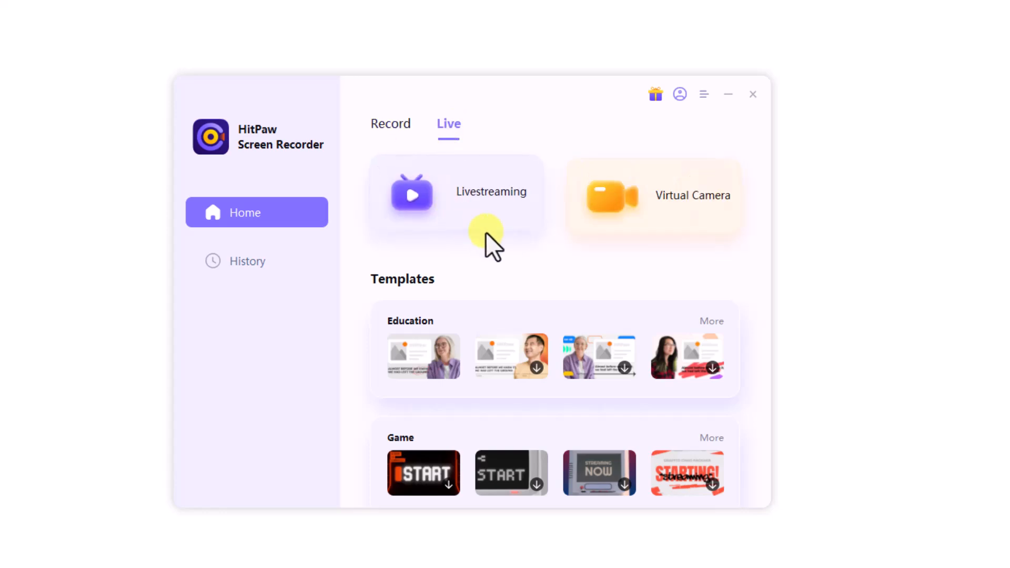
click(455, 196)
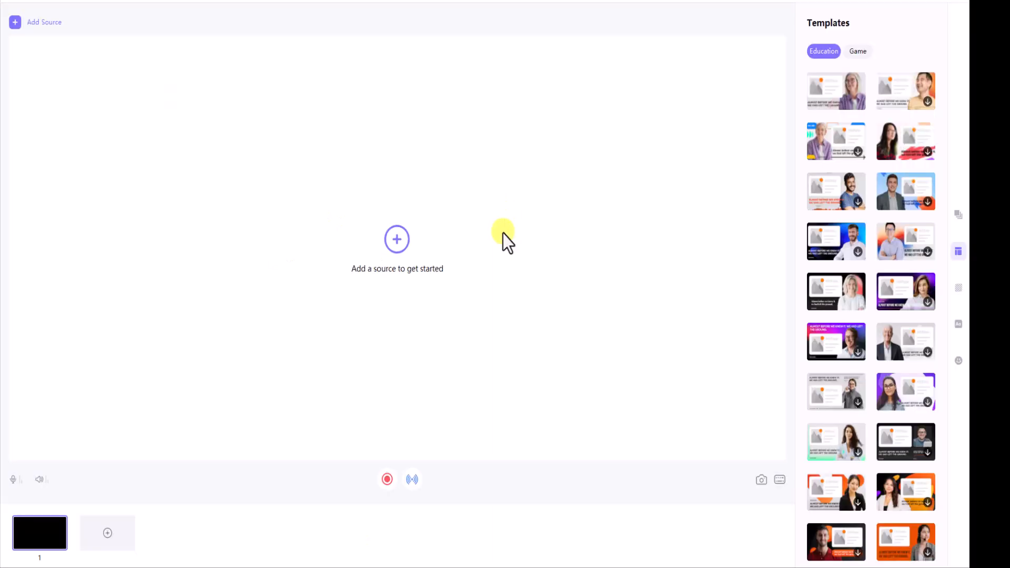
scroll(down, 3)
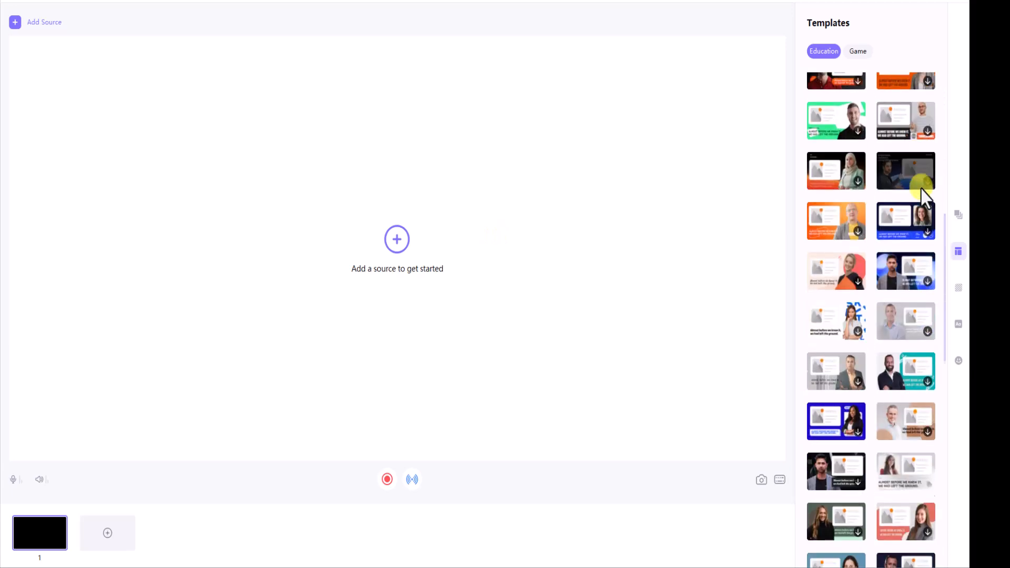
scroll(down, 3)
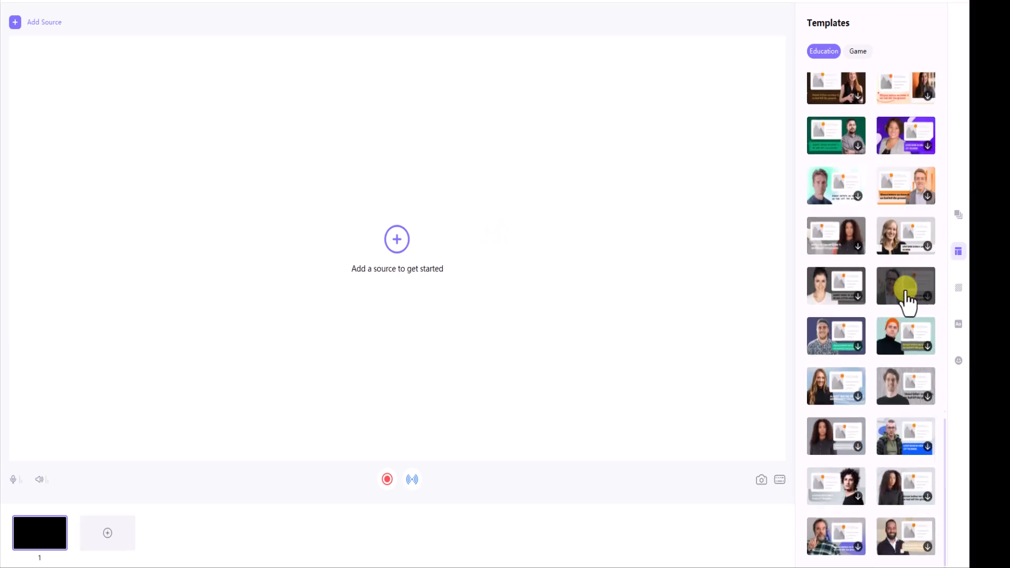
scroll(down, 3)
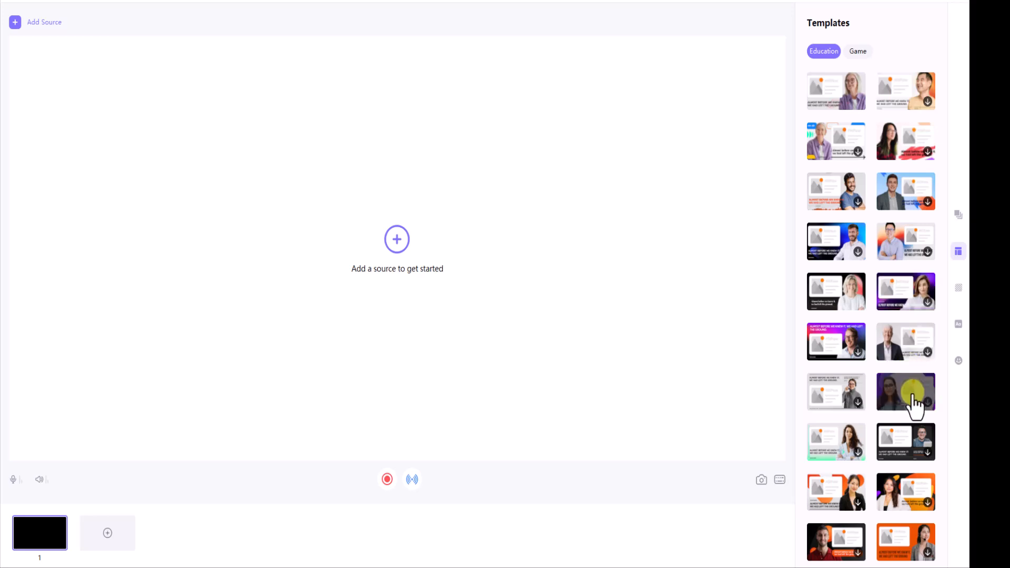
click(904, 392)
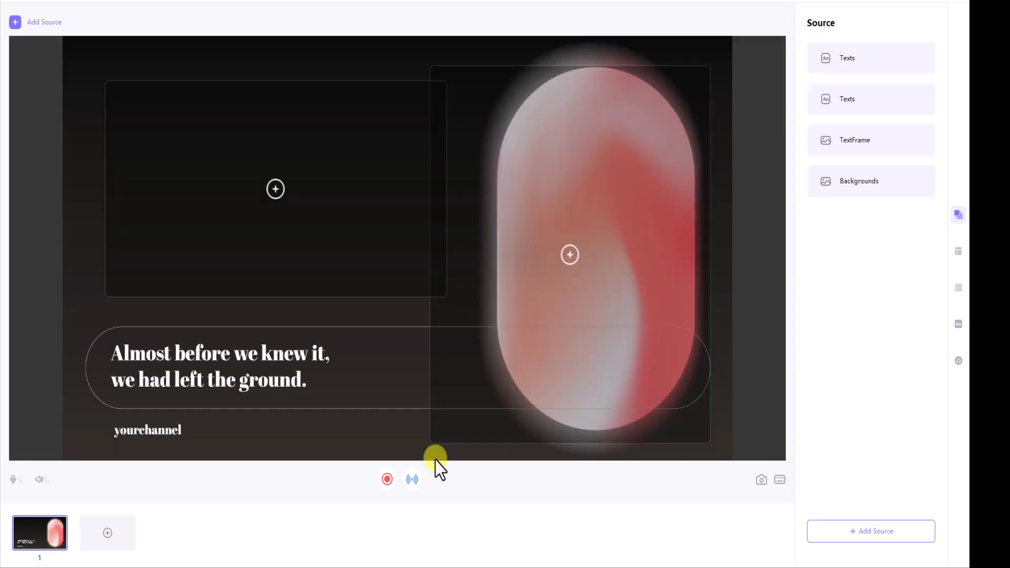
click(569, 255)
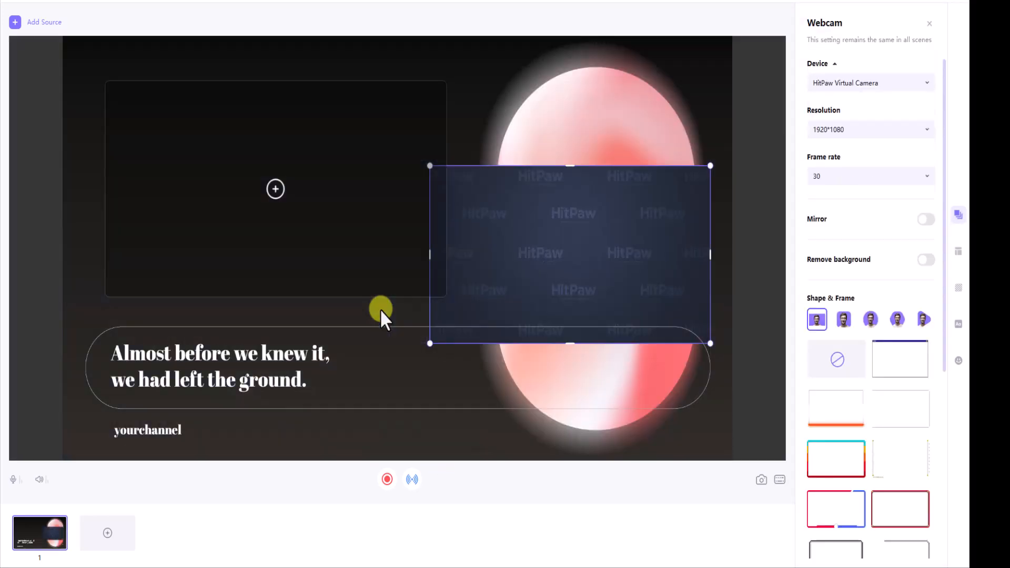
click(35, 22)
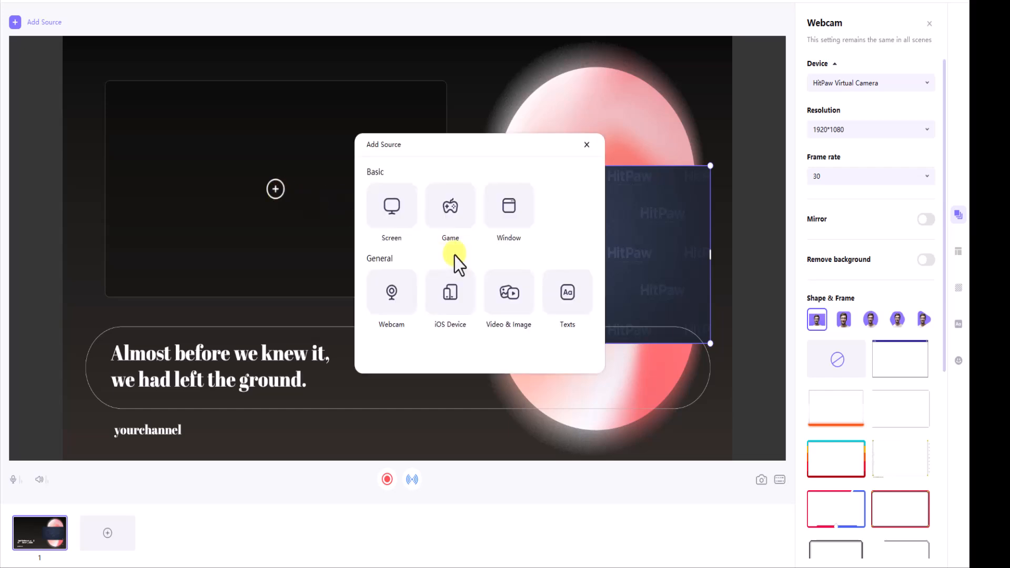
mouse_move(508, 206)
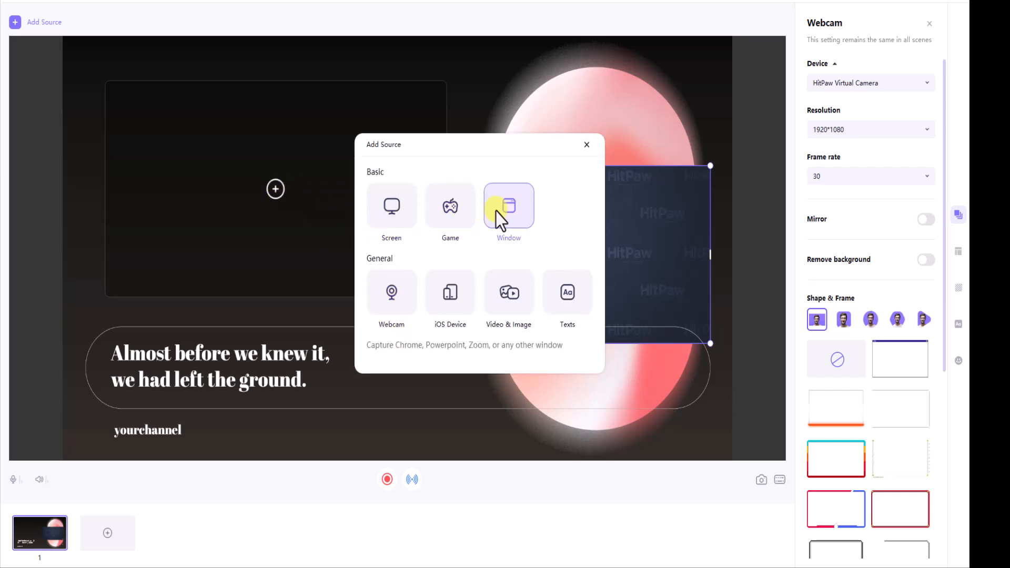
click(508, 206)
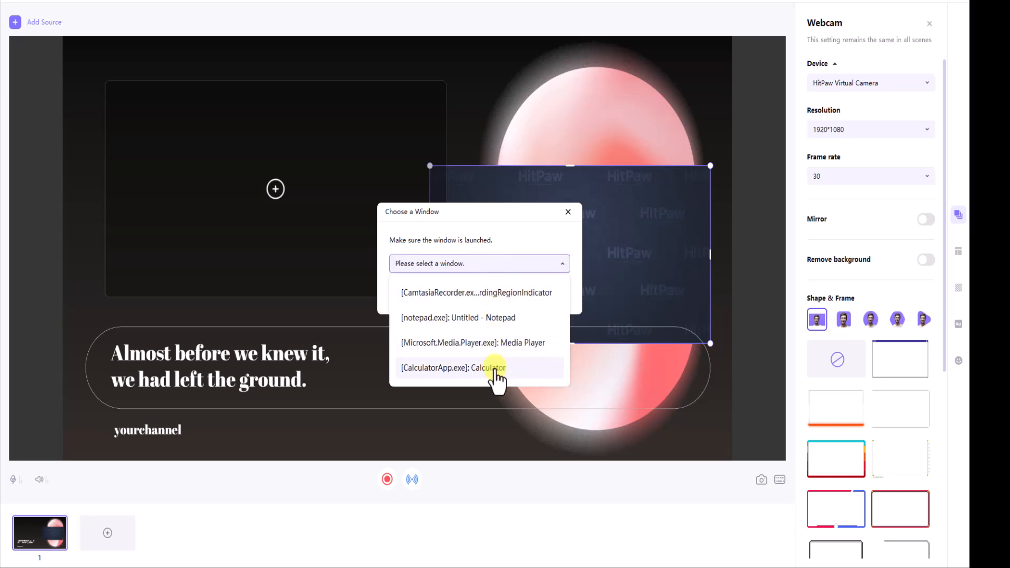
mouse_move(518, 343)
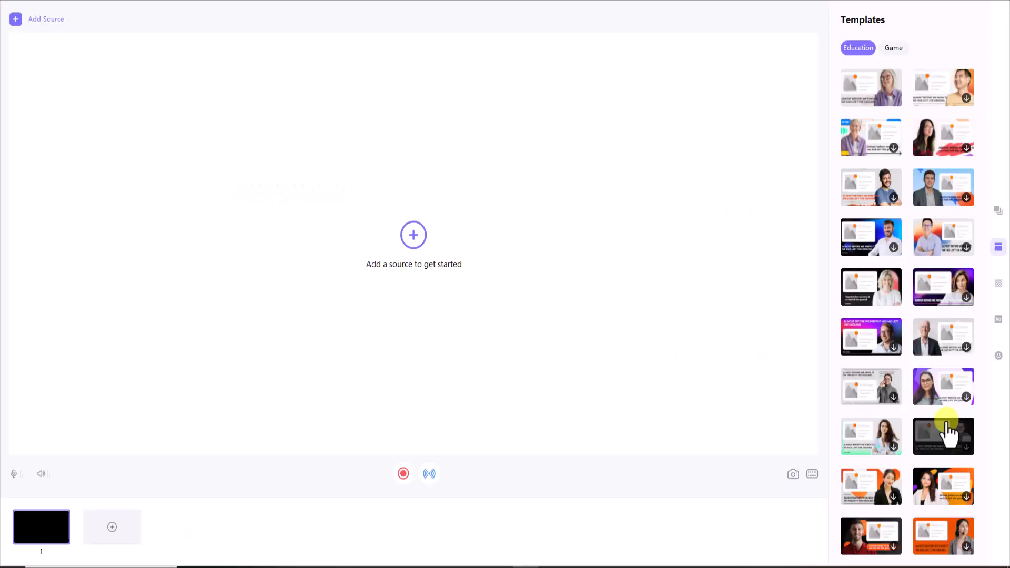
Load the light grey Education template headed 'Almost before we knew it' into the scene
scroll(down, 3)
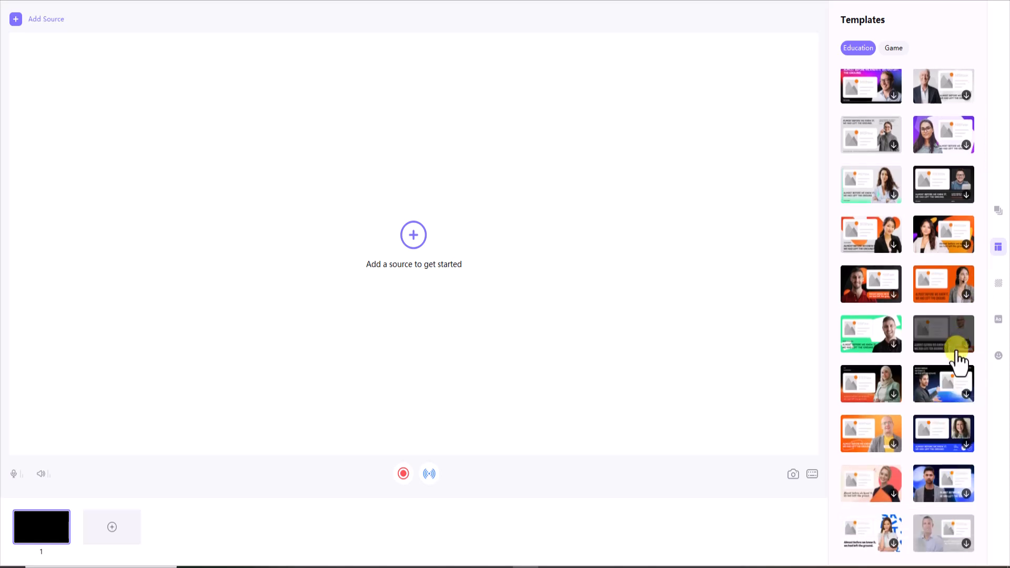
scroll(down, 3)
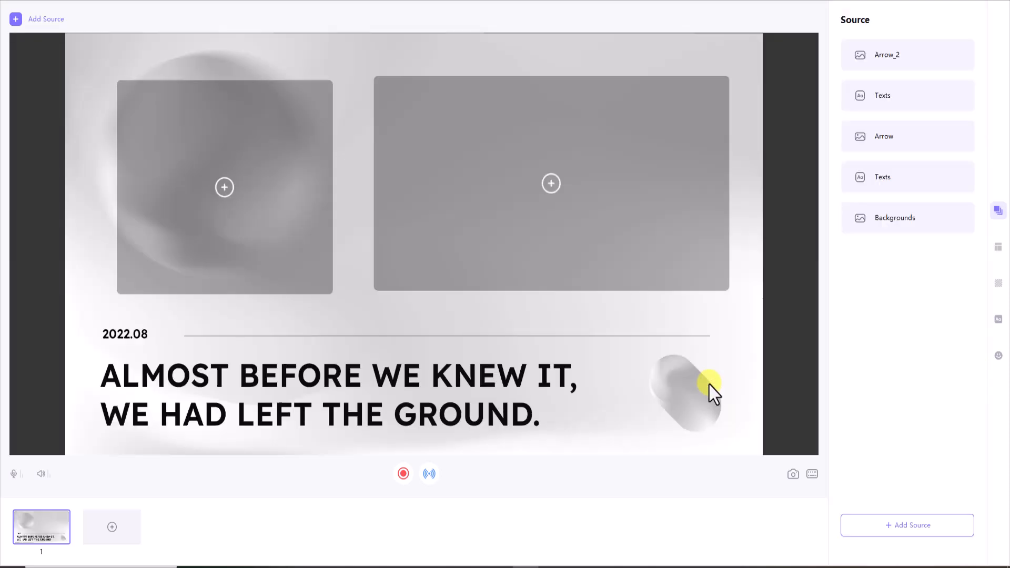
mouse_move(222, 193)
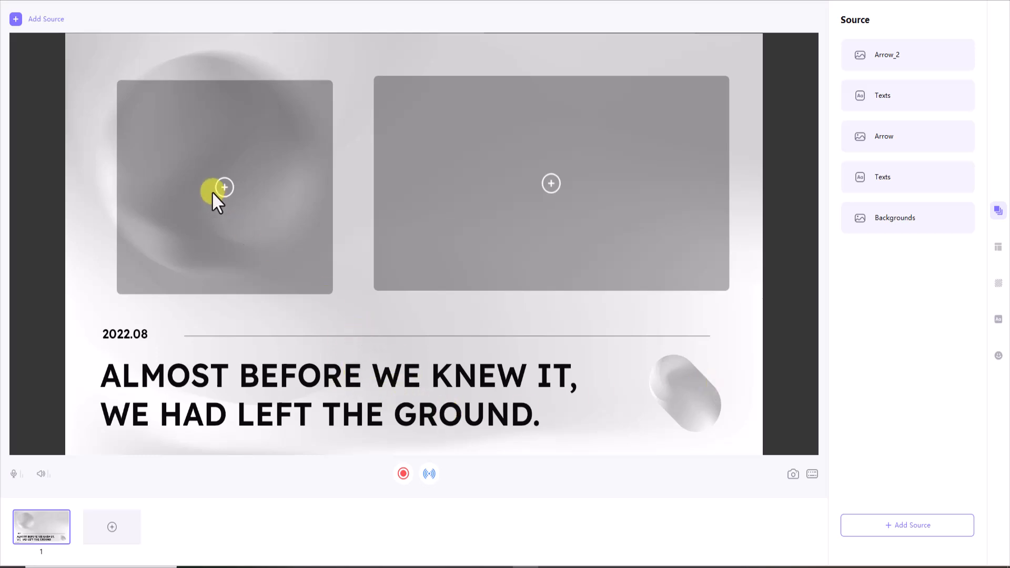
mouse_move(613, 140)
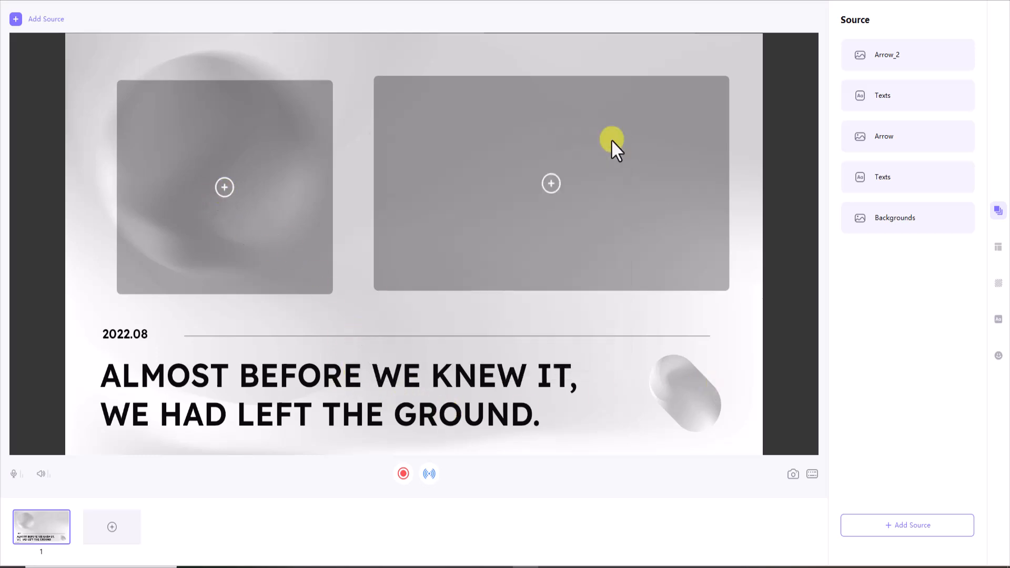
mouse_move(409, 297)
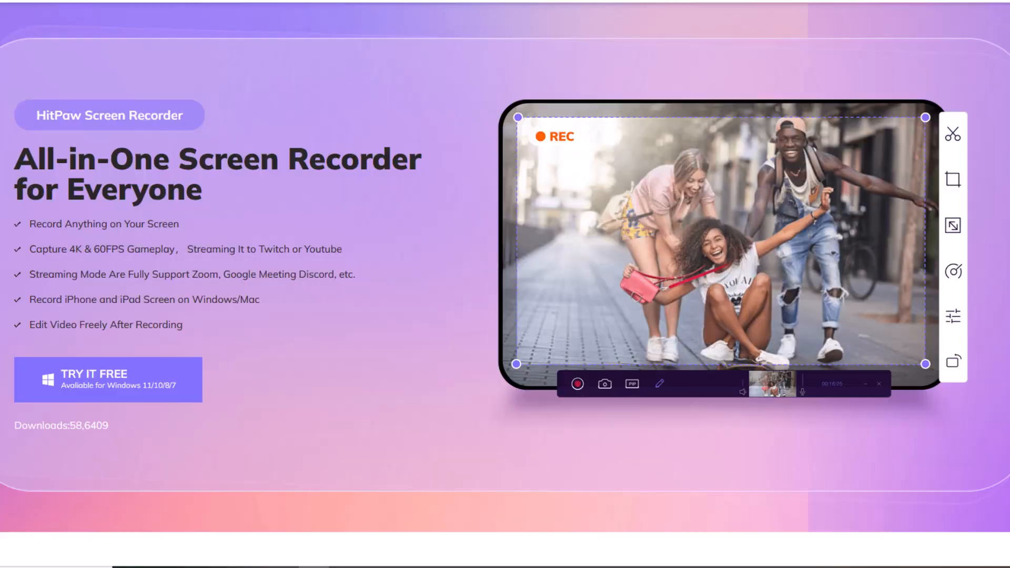
Scroll the HitPaw product page down to Powerful Game Recording Software and the YouTube channel
scroll(down, 3)
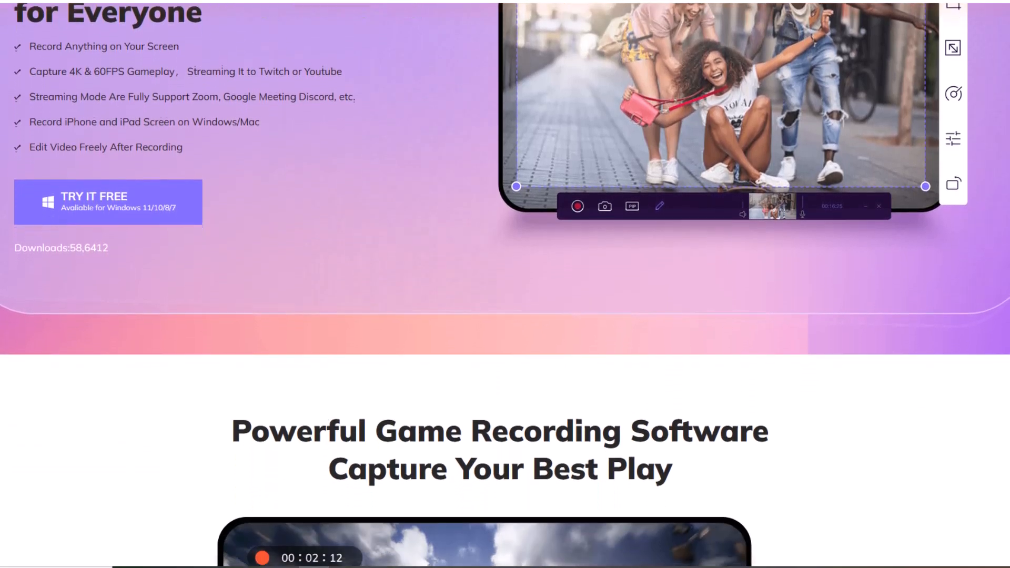
scroll(down, 3)
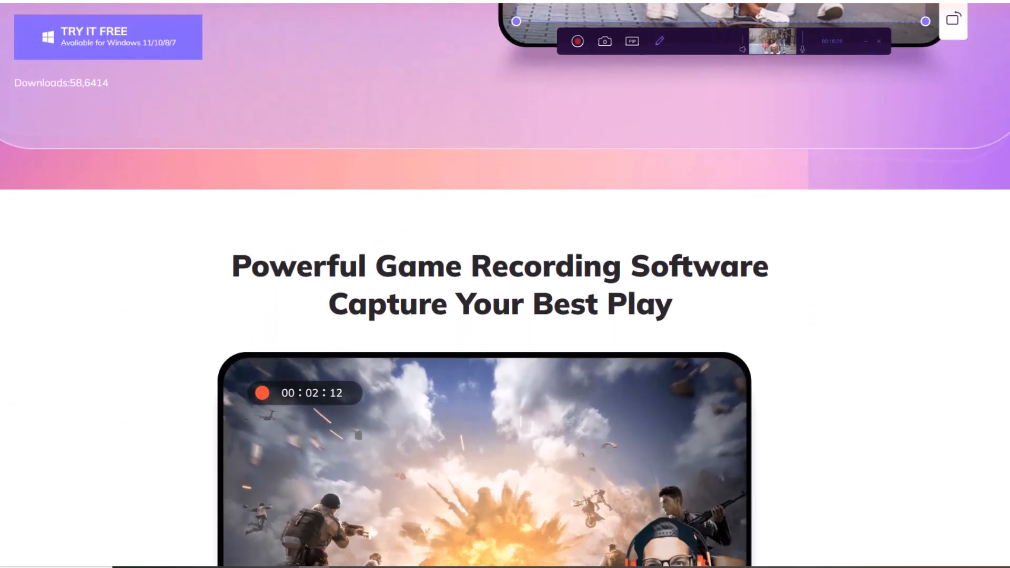
scroll(down, 3)
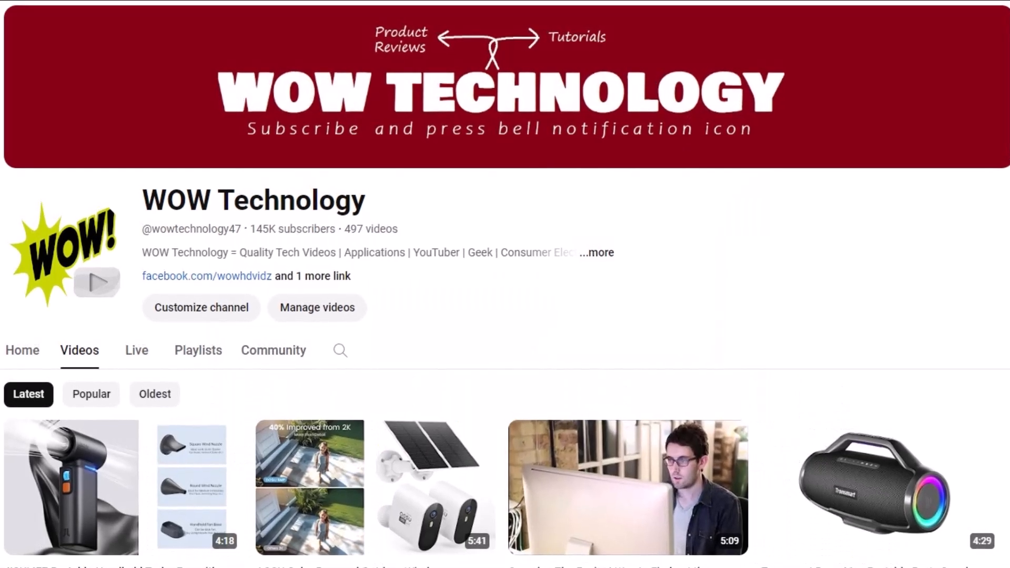
scroll(down, 3)
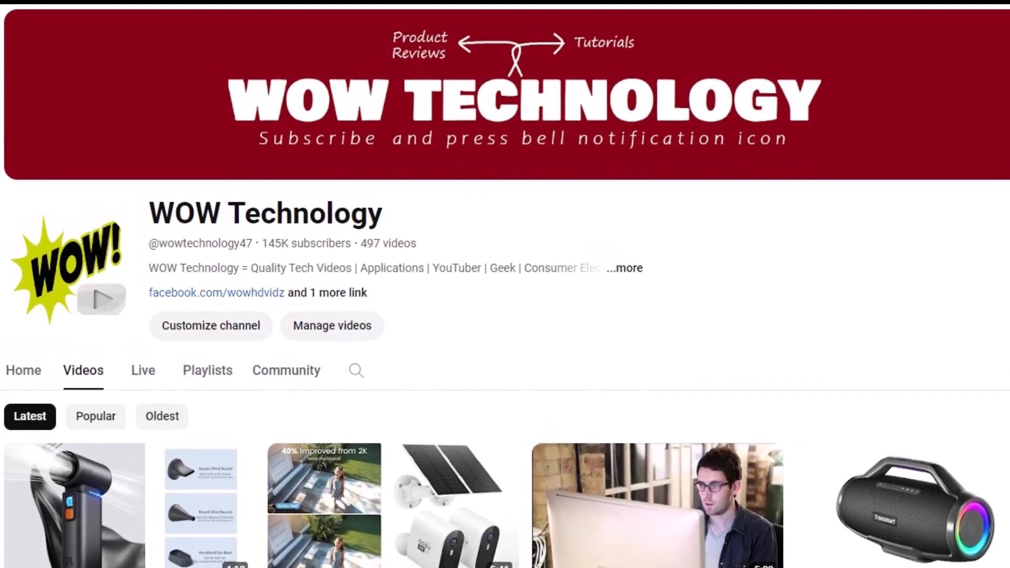